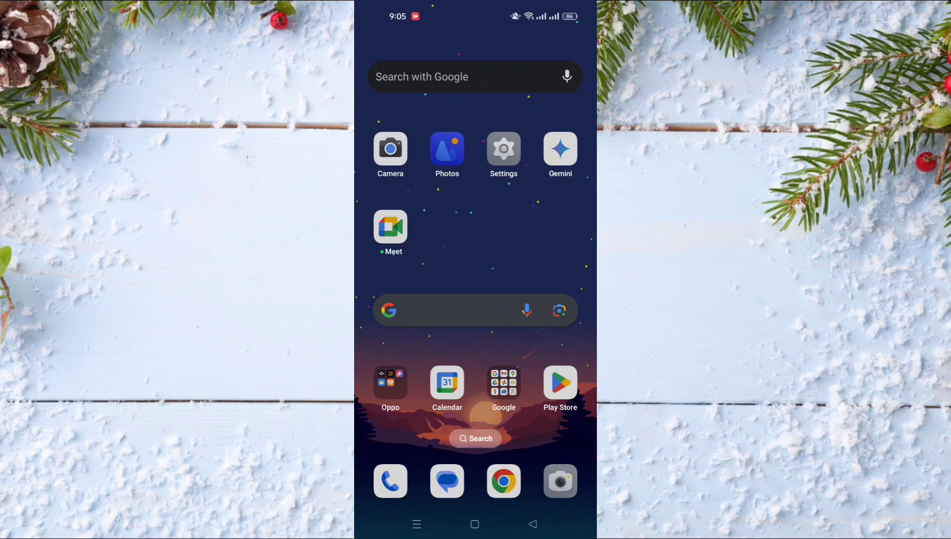
- Launch YouTube from the Youtube folder on the second home screen page
scroll(left, 3)
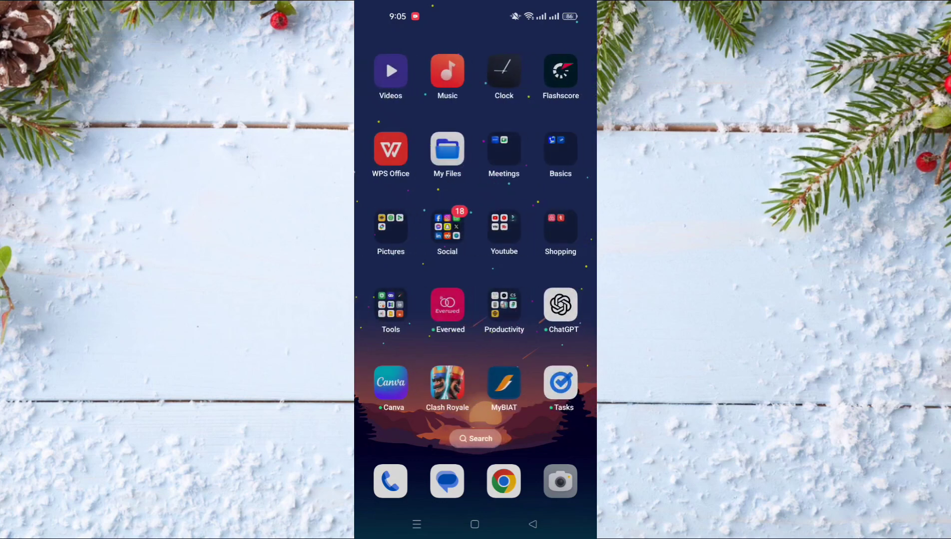
click(503, 227)
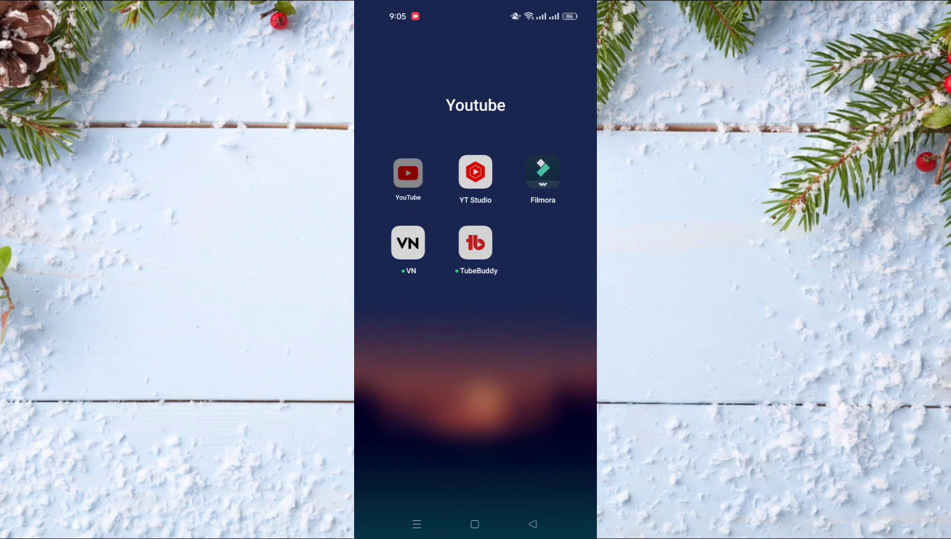
click(408, 172)
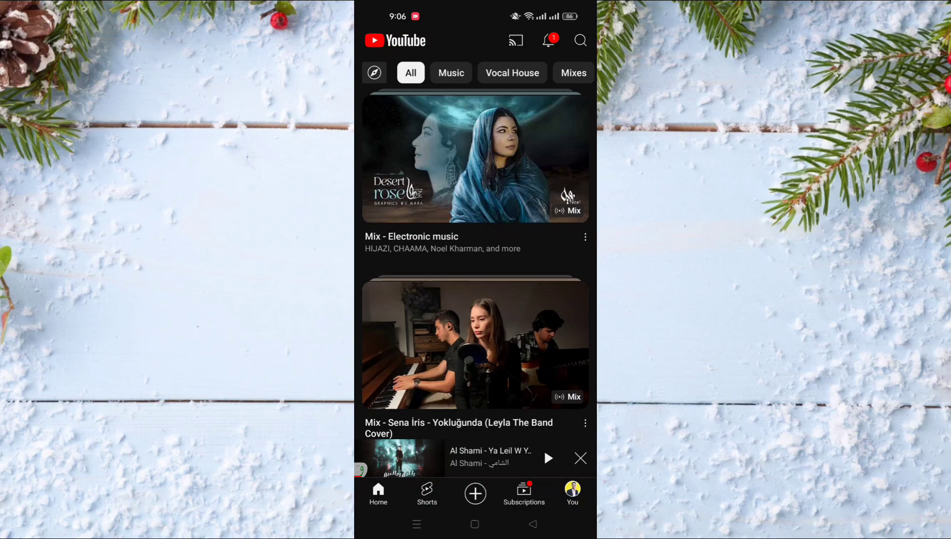
- Reach the Settings menu through the You tab's gear icon
click(571, 492)
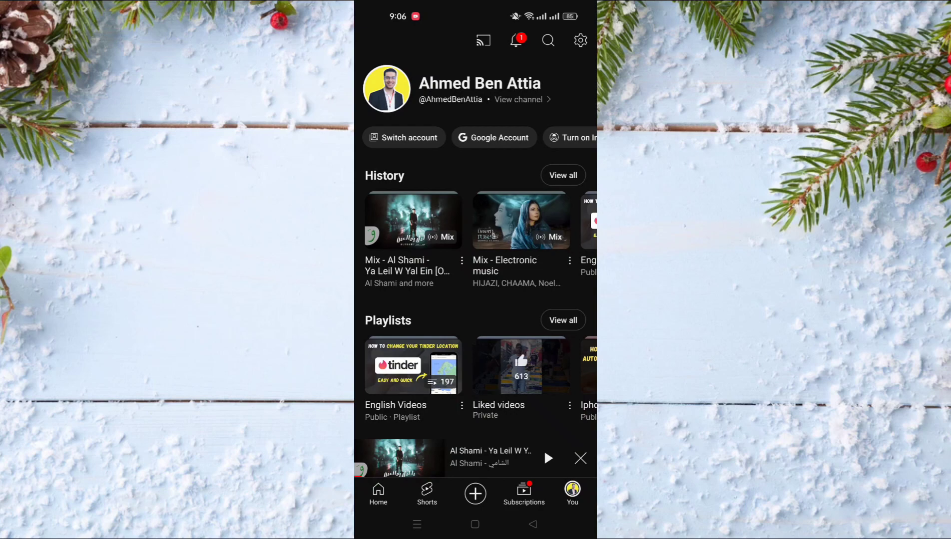
click(580, 40)
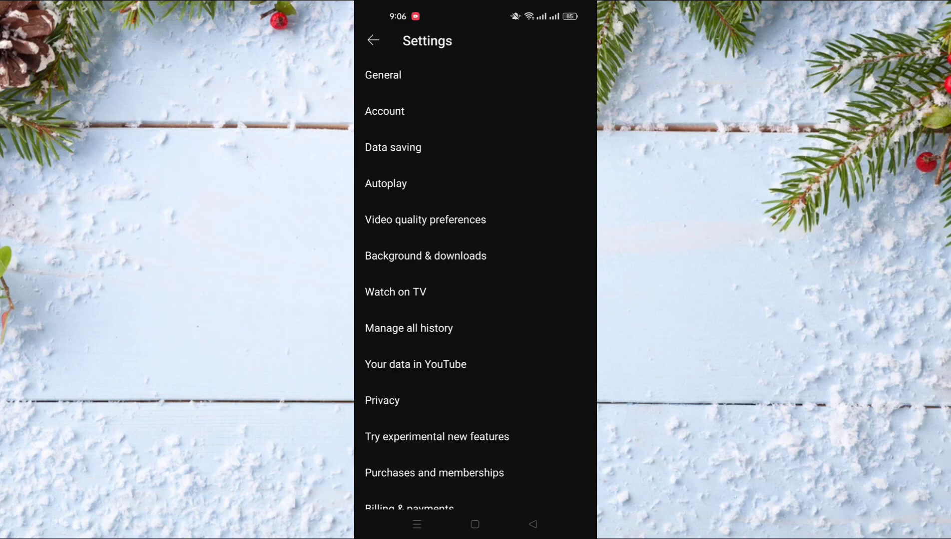
scroll(up, 3)
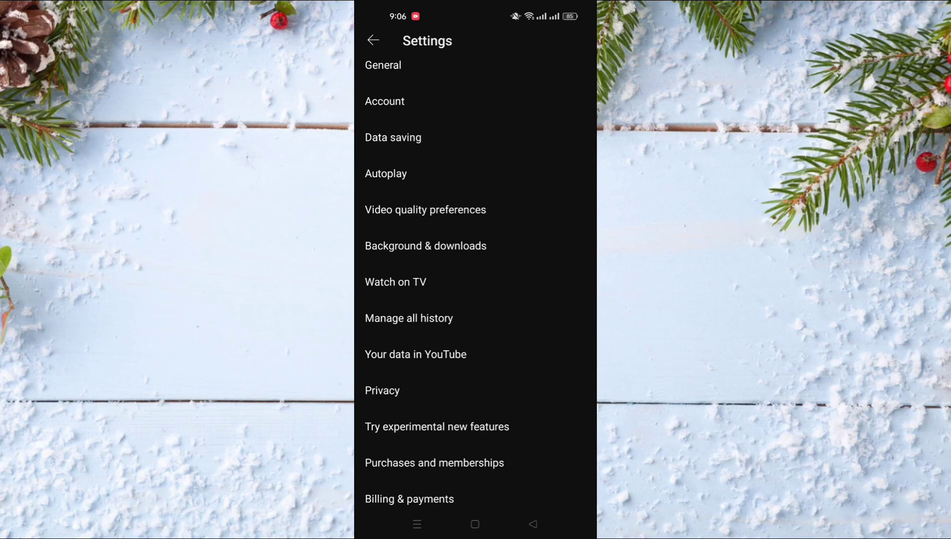
- Show the Playback options under Background & downloads, currently Always on
click(426, 246)
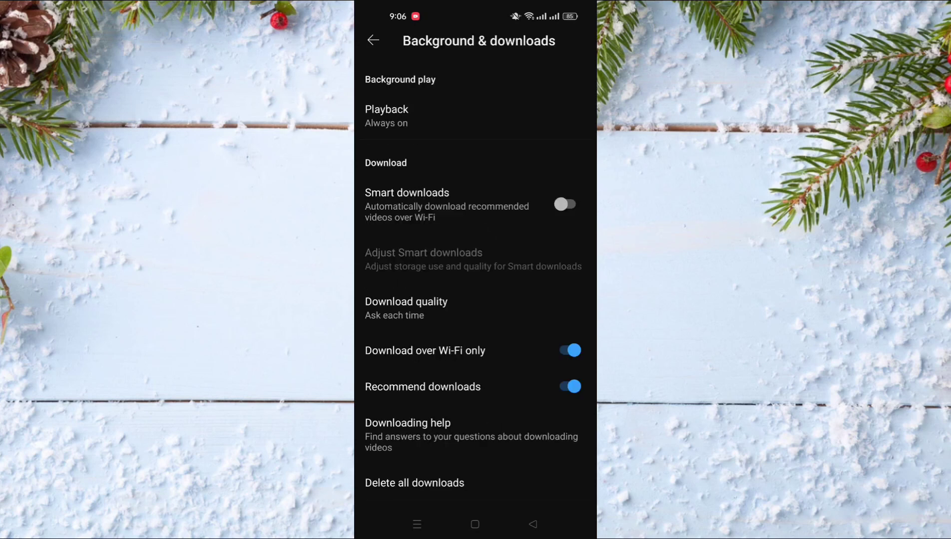
click(386, 115)
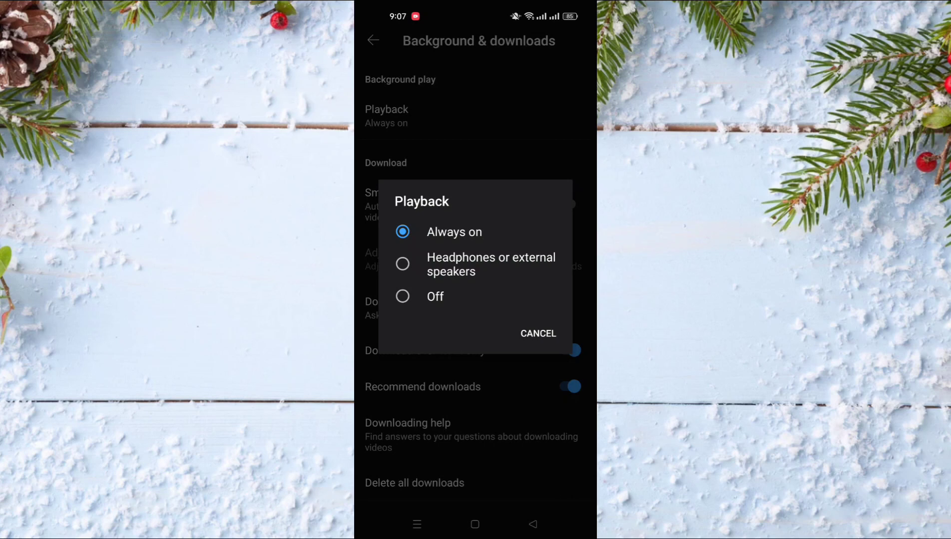
- Set background playback to 'Headphones or external speakers' and leave settings
click(403, 263)
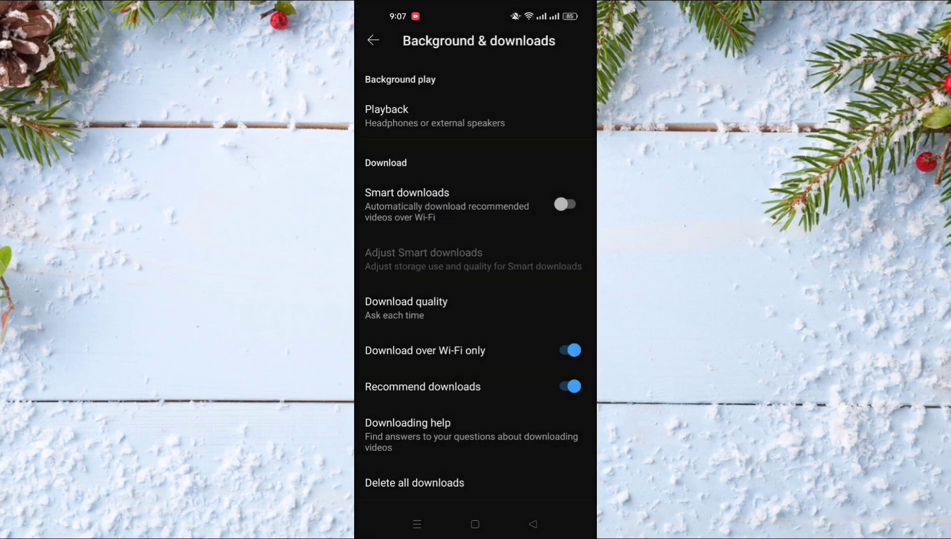
click(435, 115)
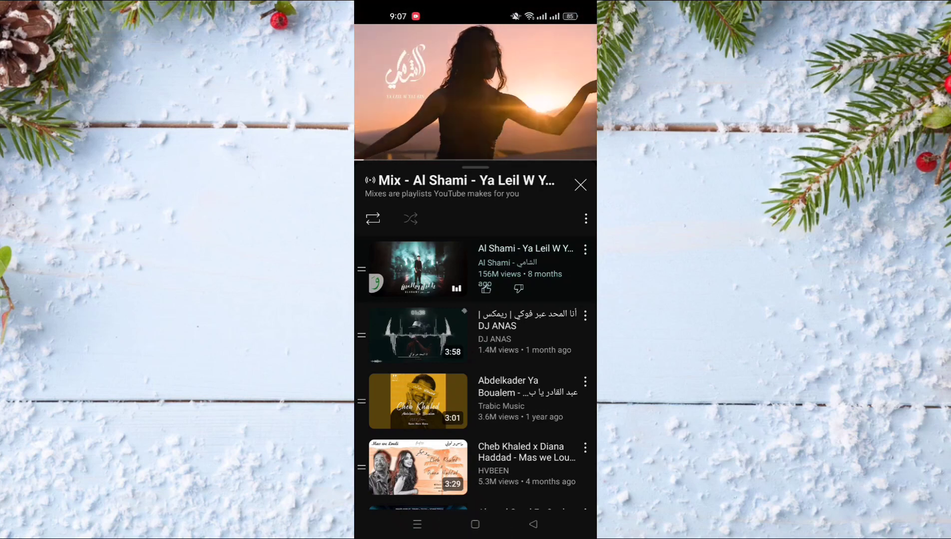
- Go to the home screen with the mix in picture-in-picture, then close the floating video
click(475, 524)
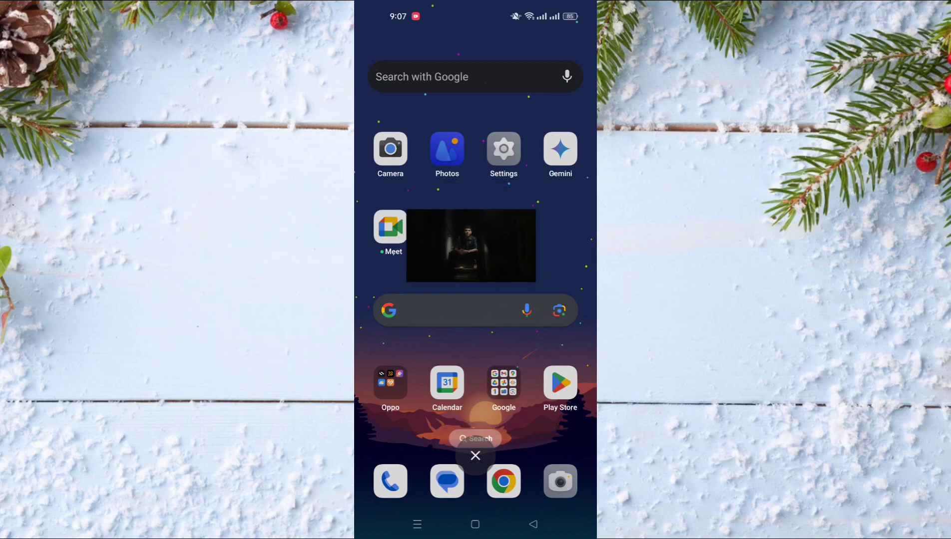
click(475, 456)
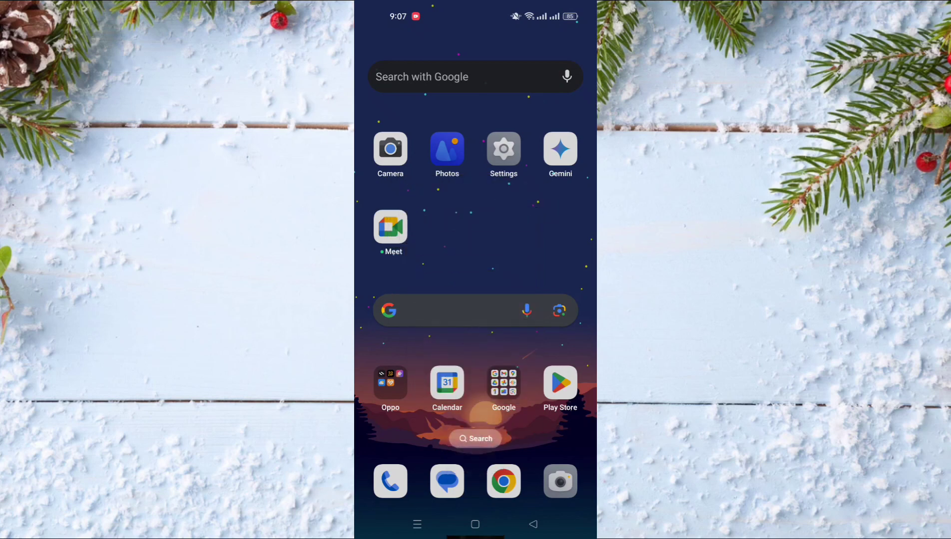